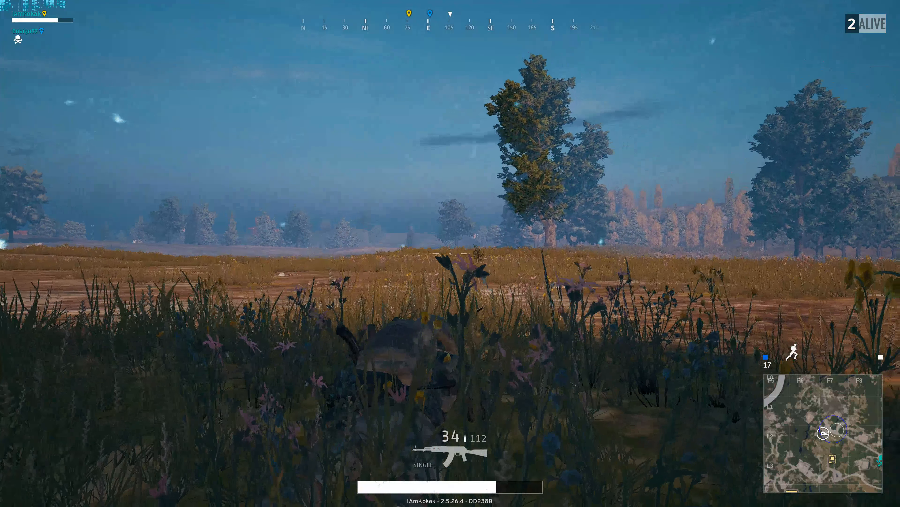
Aim down the rifle's scope while prone in the tall grass, with two players left alive
right_click(450, 253)
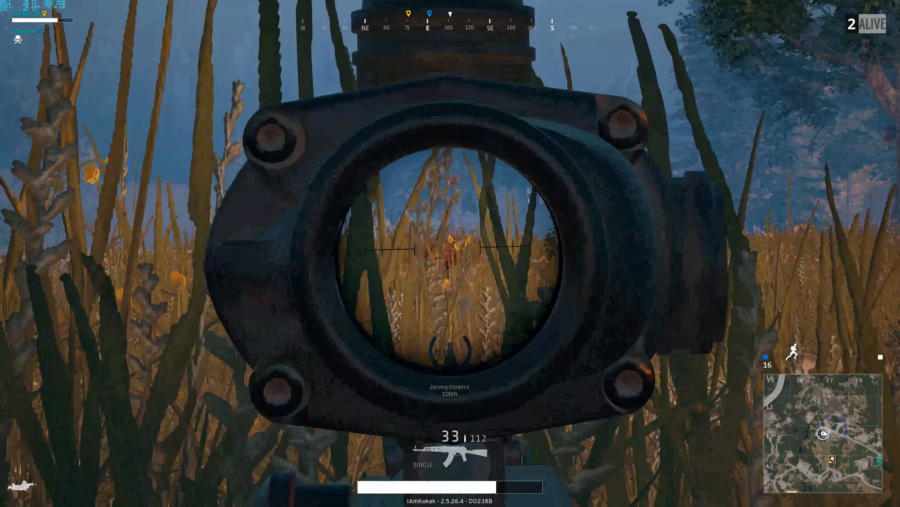